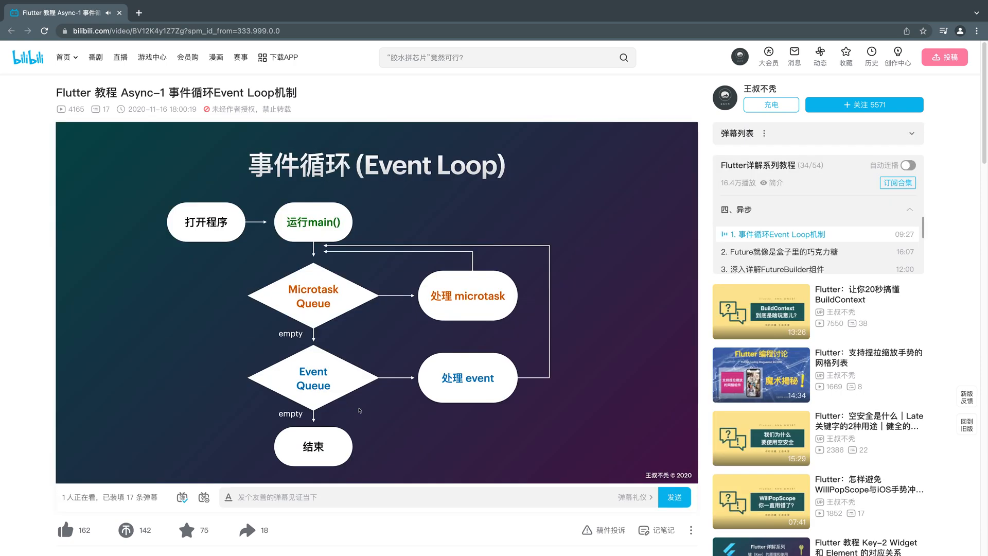
mouse_move(353, 446)
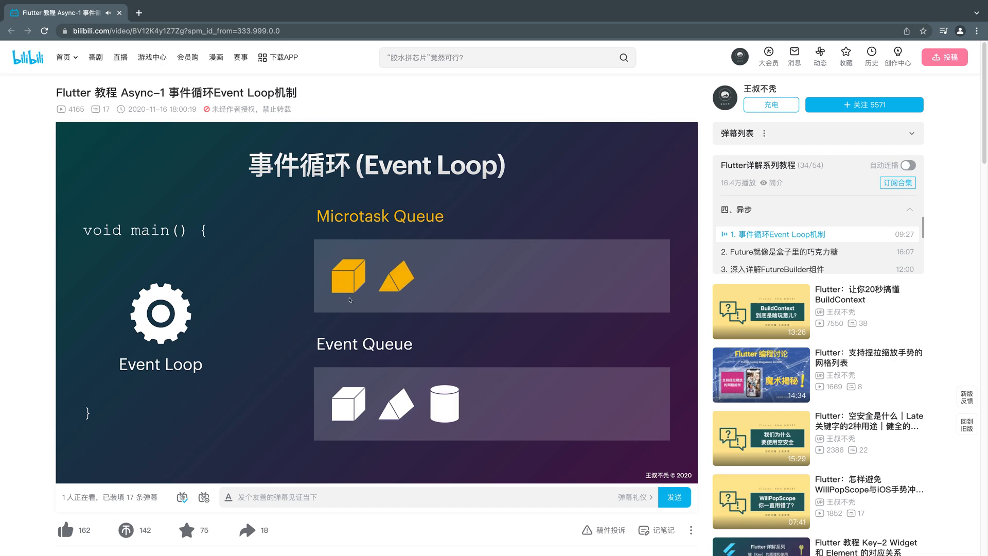
mouse_move(349, 302)
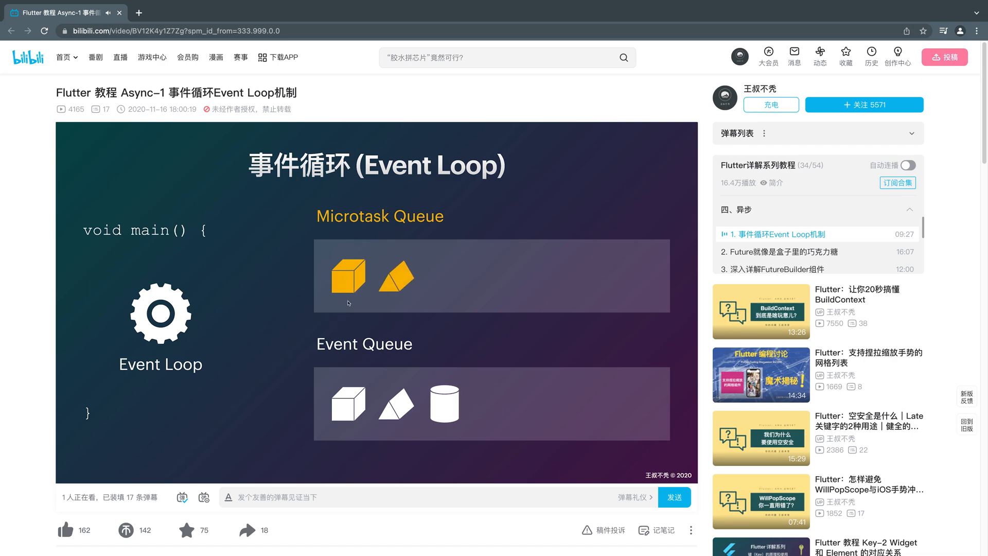
- Read the dart.dev Concurrency guide down through isolates to the worker-isolate messaging figures
left_click(745, 88)
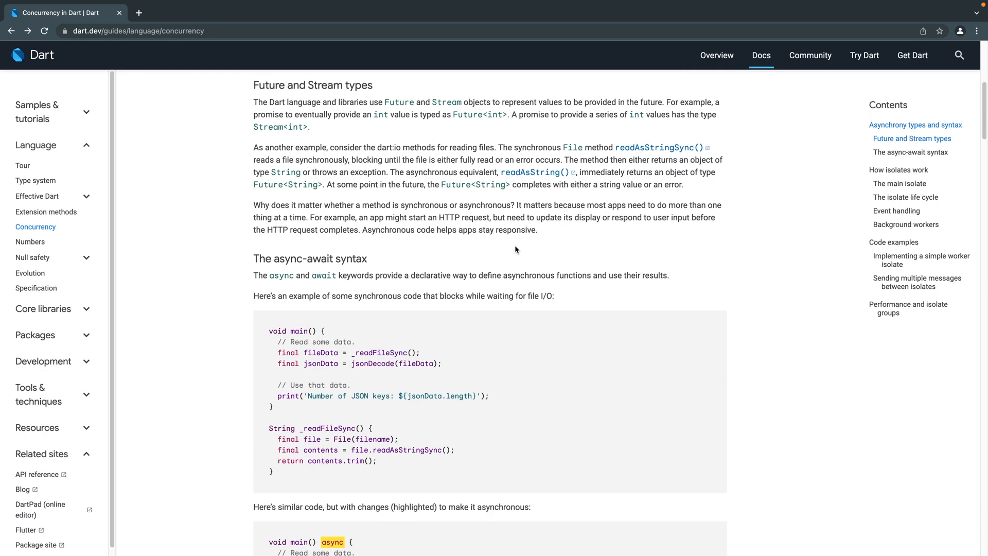
scroll("down", 3)
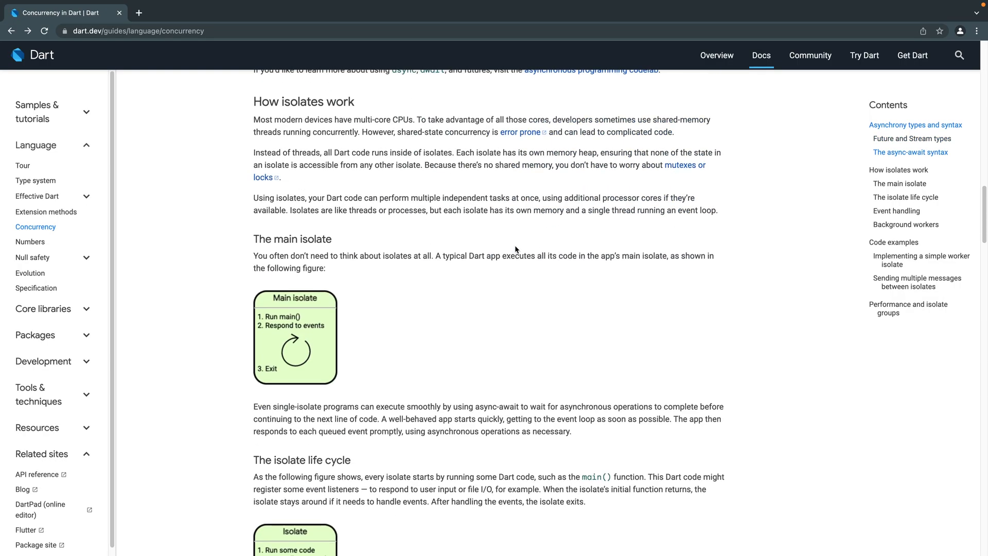
scroll("down", 3)
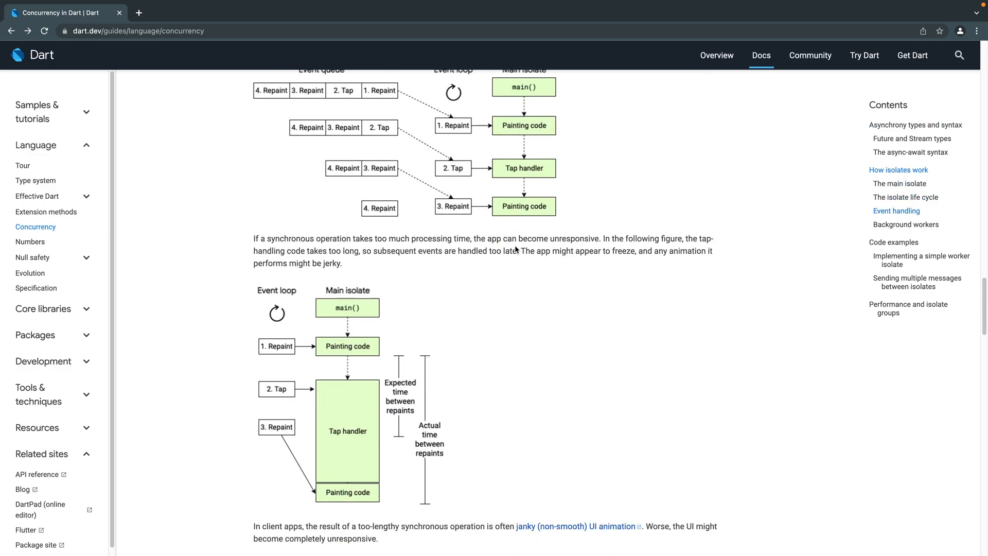
scroll("down", 3)
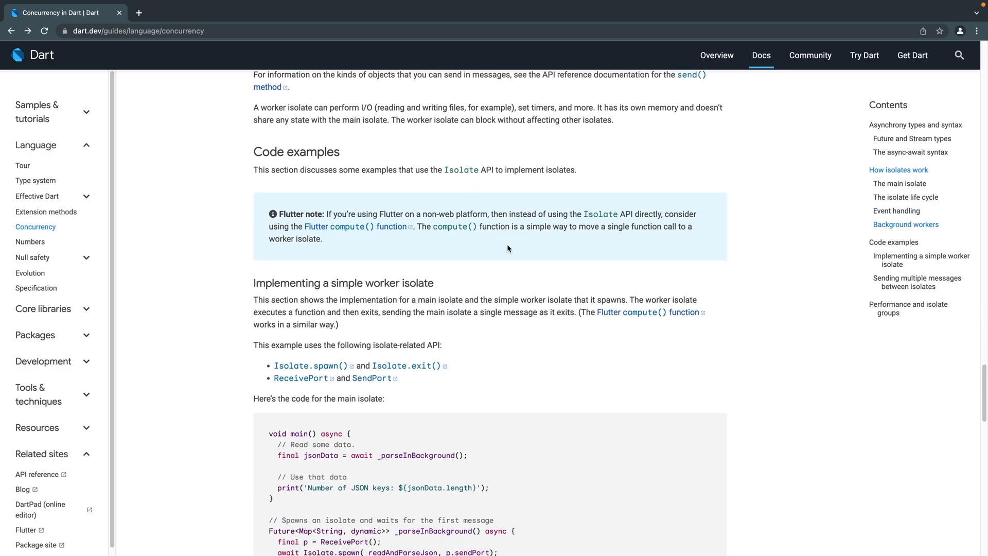
mouse_move(357, 227)
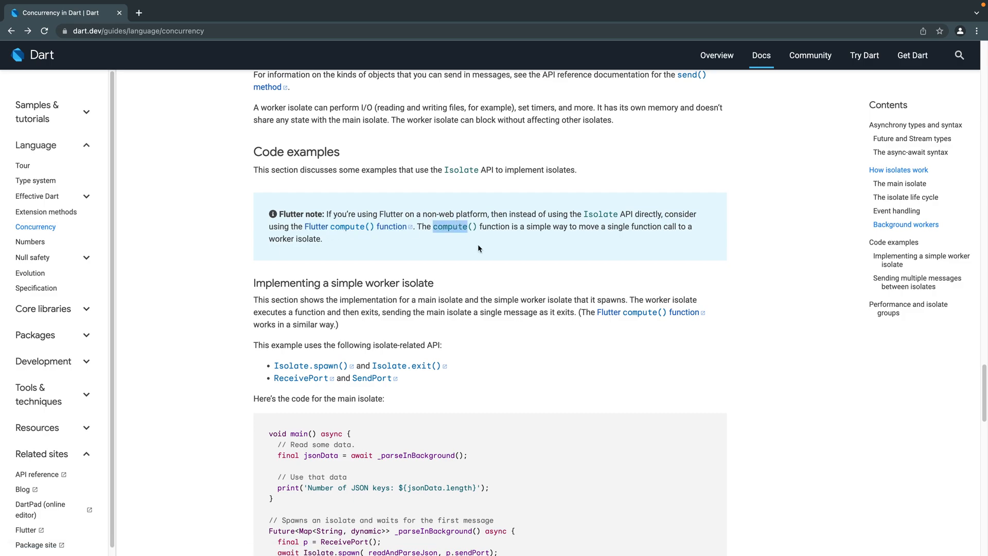
scroll("down", 3)
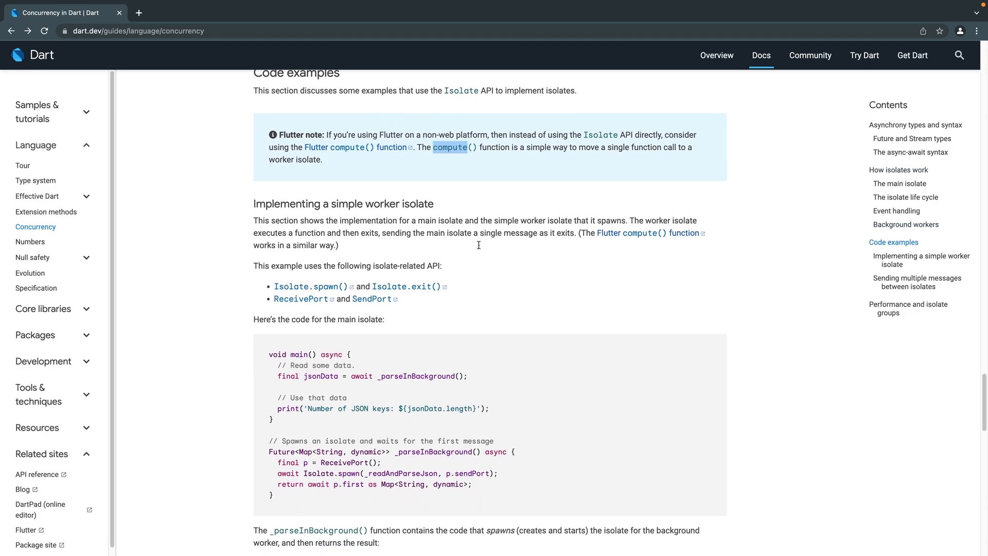
scroll("down", 3)
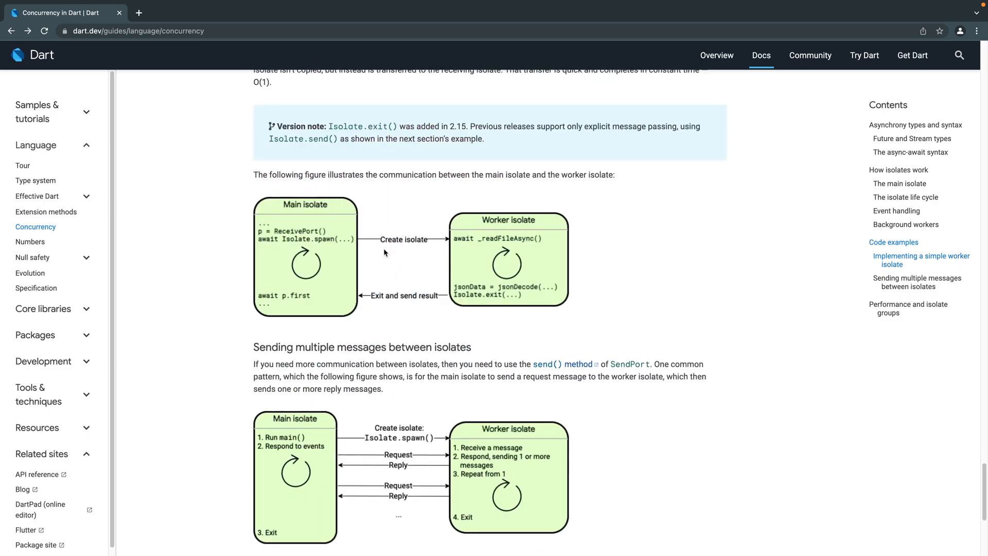
mouse_move(485, 243)
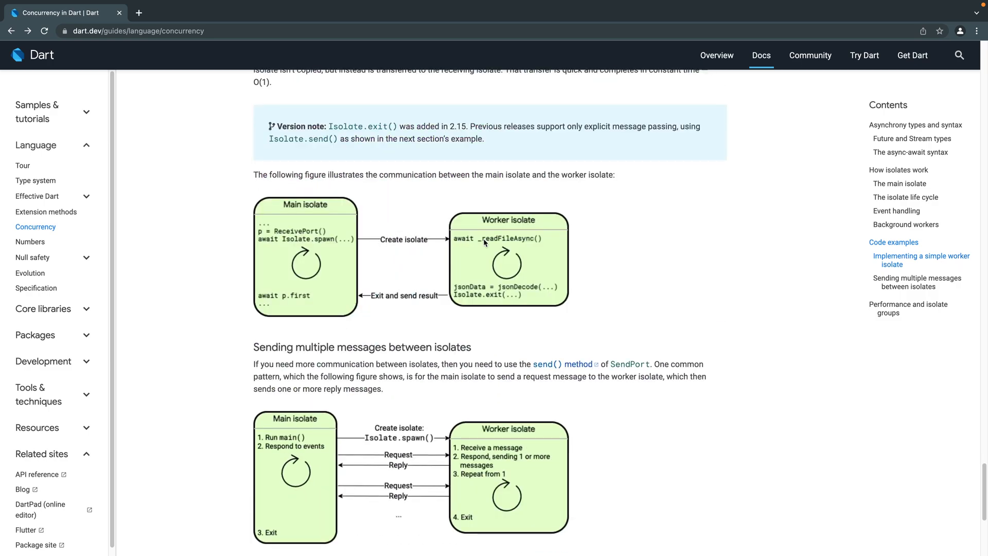
mouse_move(492, 248)
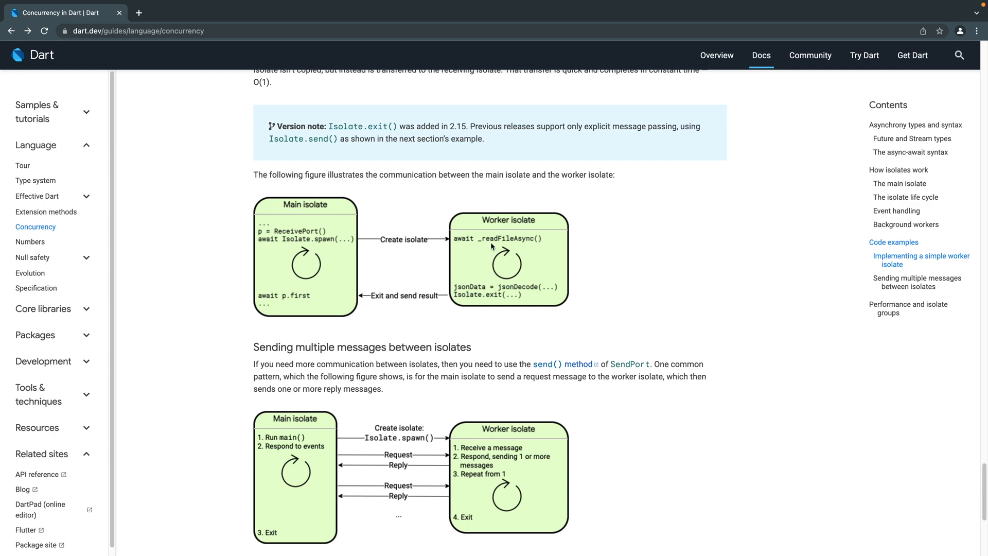
mouse_move(354, 314)
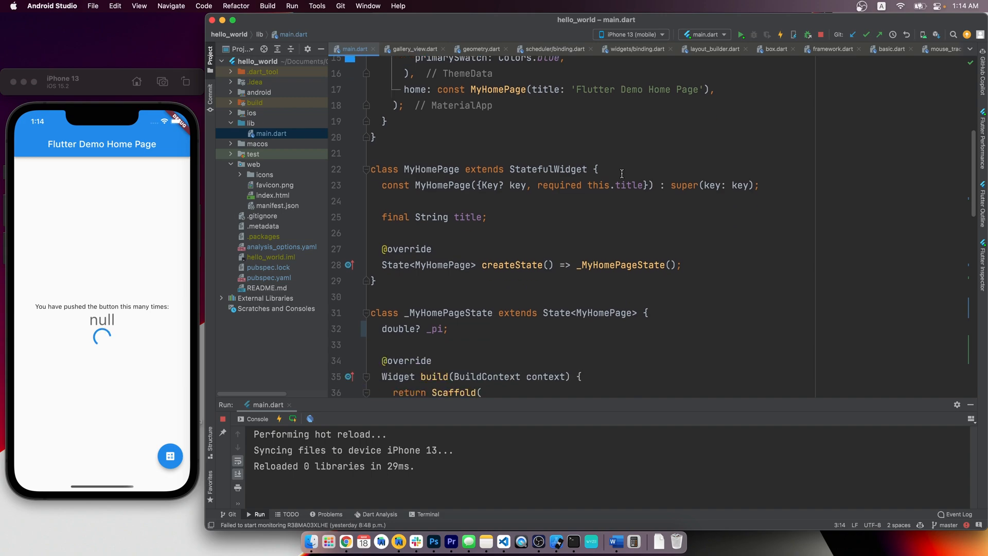
- Locate the floatingActionButton onPressed handler that calls estimatePi in main.dart
scroll("down", 3)
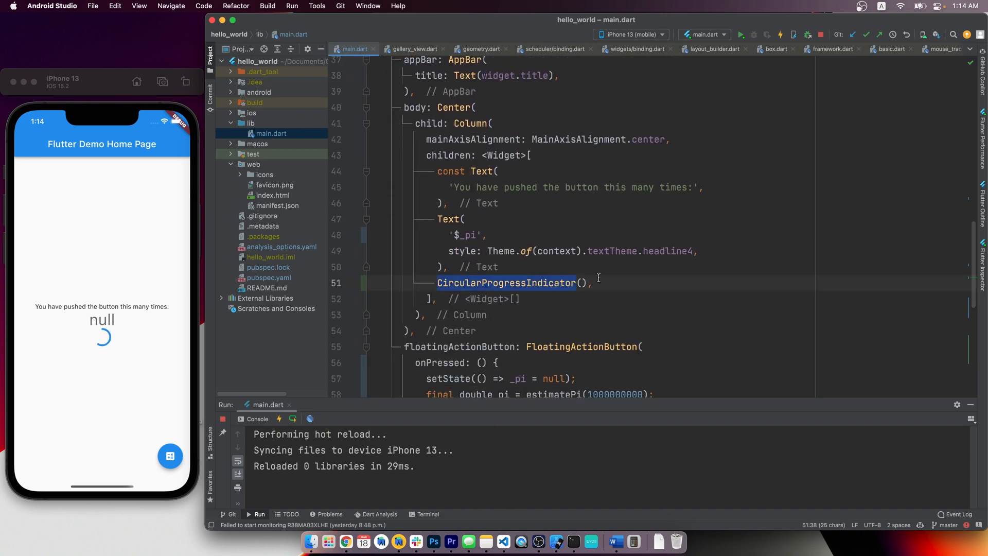
scroll("down", 3)
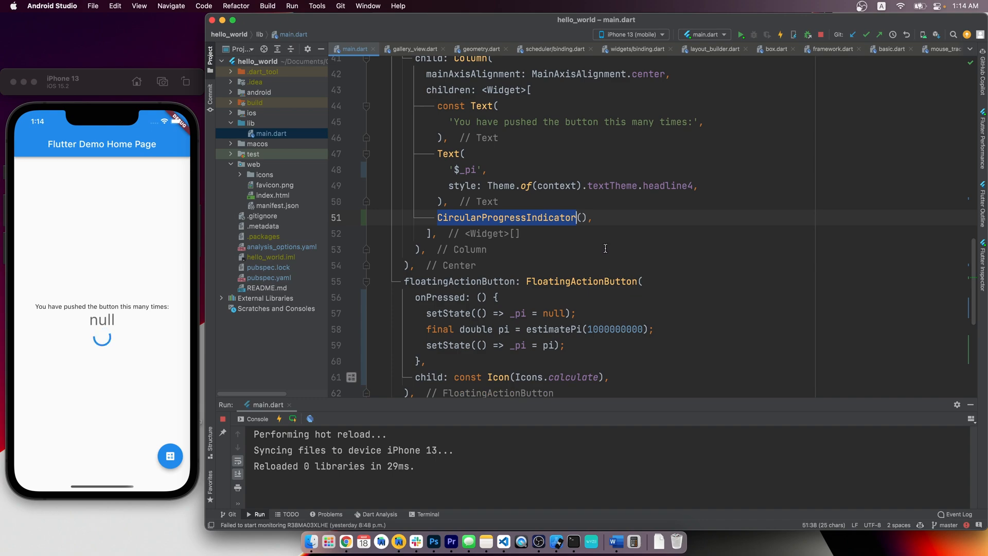
scroll("down", 3)
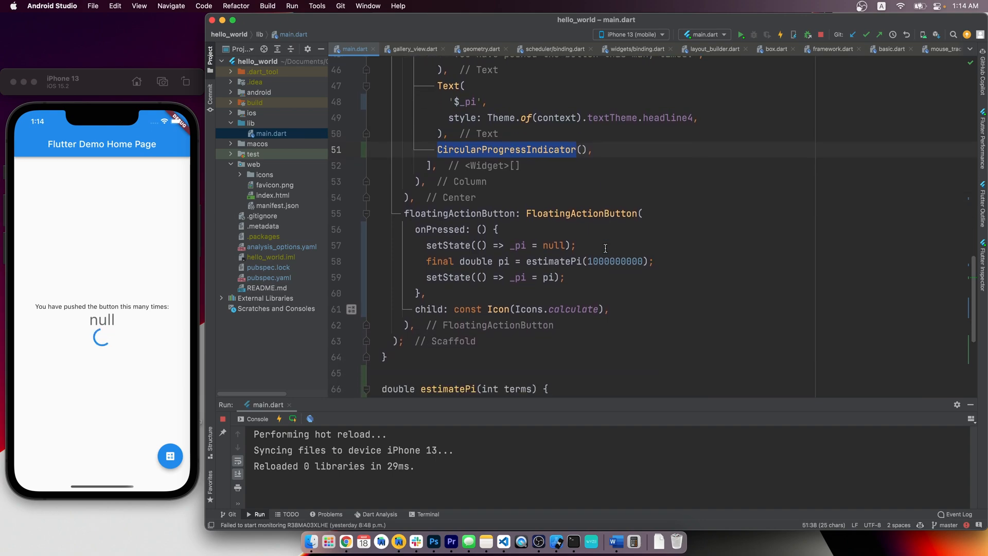
double_click(460, 213)
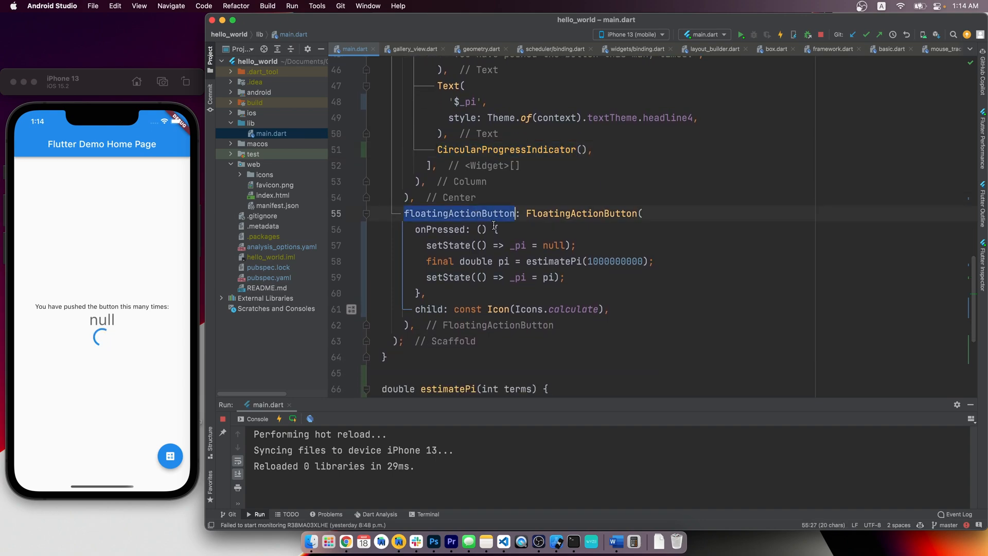
left_click(500, 228)
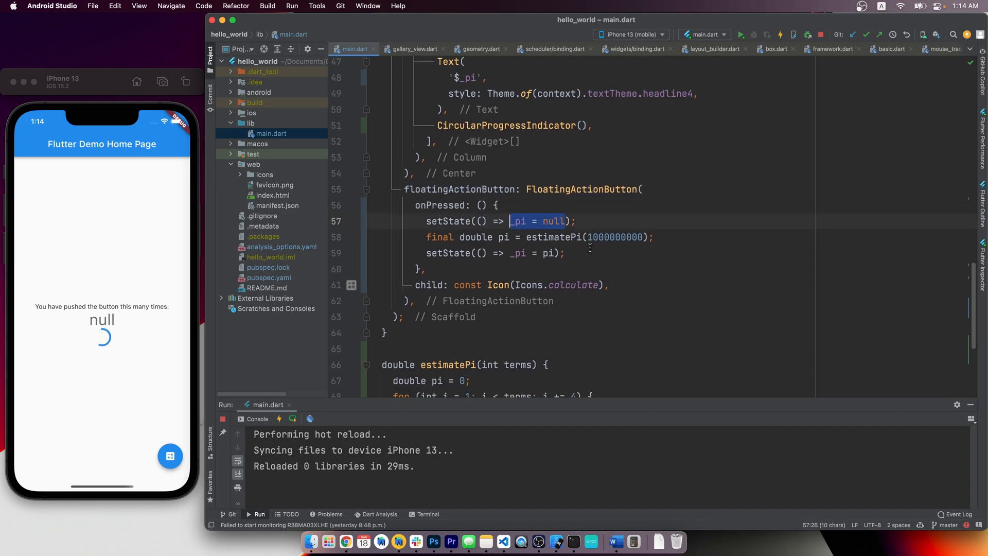
- Inspect estimatePi's billion-term Leibniz loop and its terms parameter
scroll("down", 3)
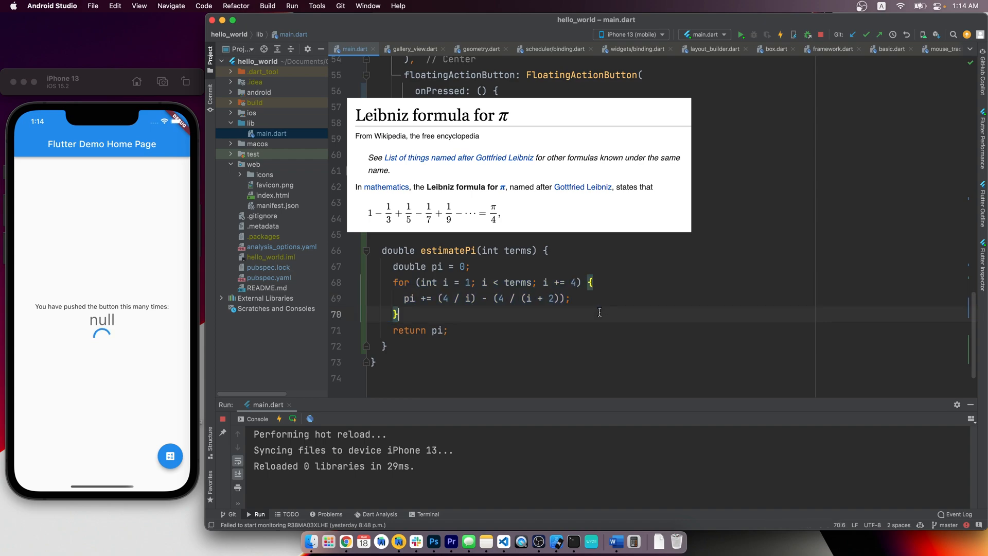
double_click(517, 282)
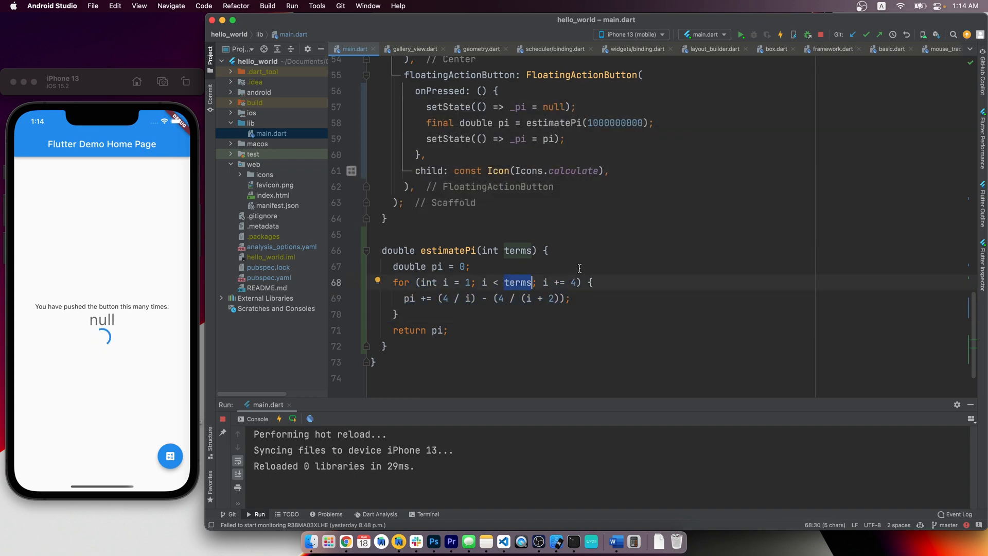
scroll("up", 3)
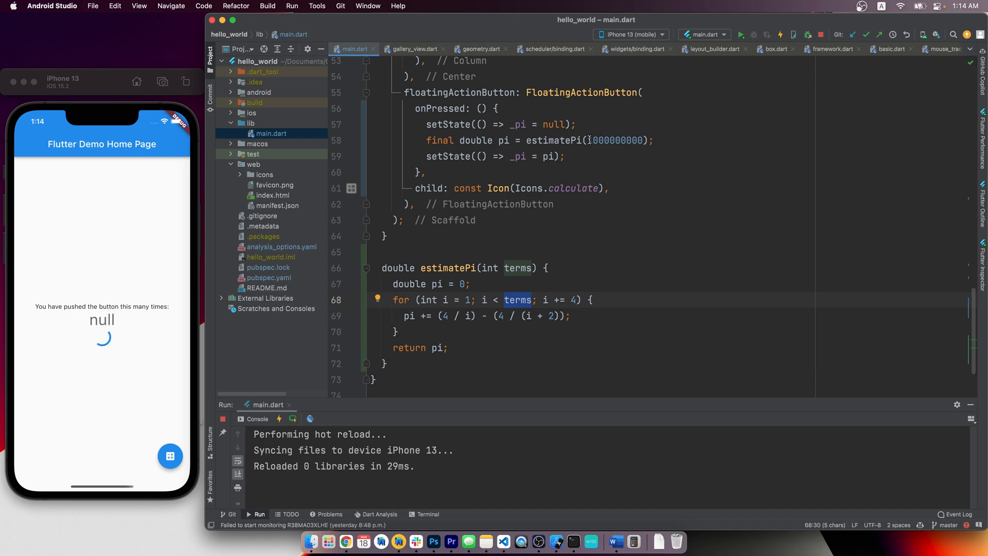
left_click(656, 140)
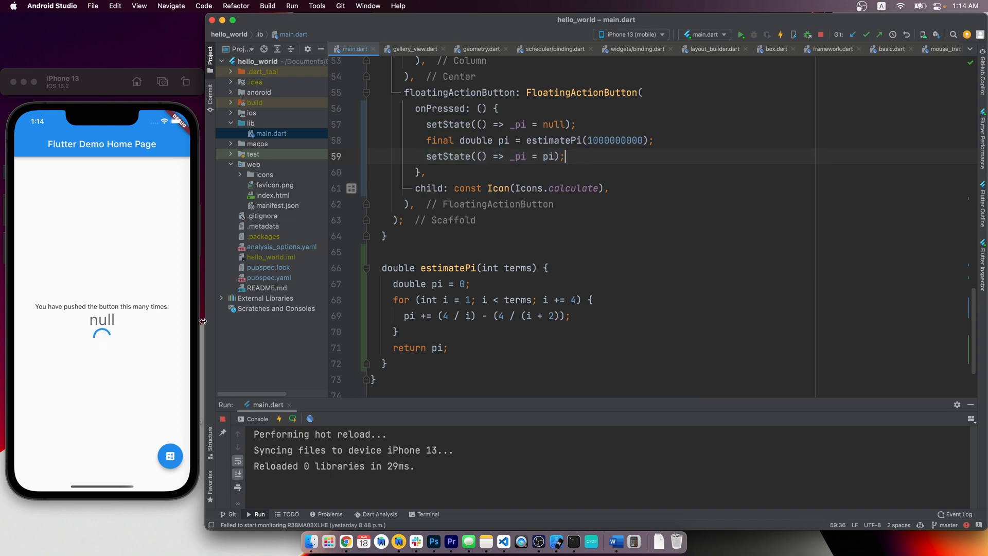
- Run the pi estimate in the simulator so the app shows 3.1415926445762157
left_click(170, 456)
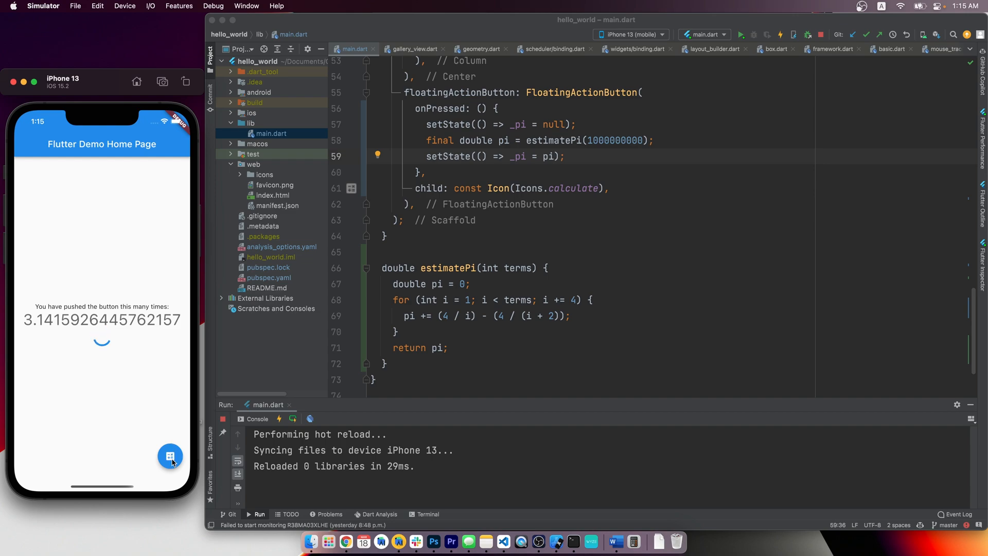
mouse_move(166, 432)
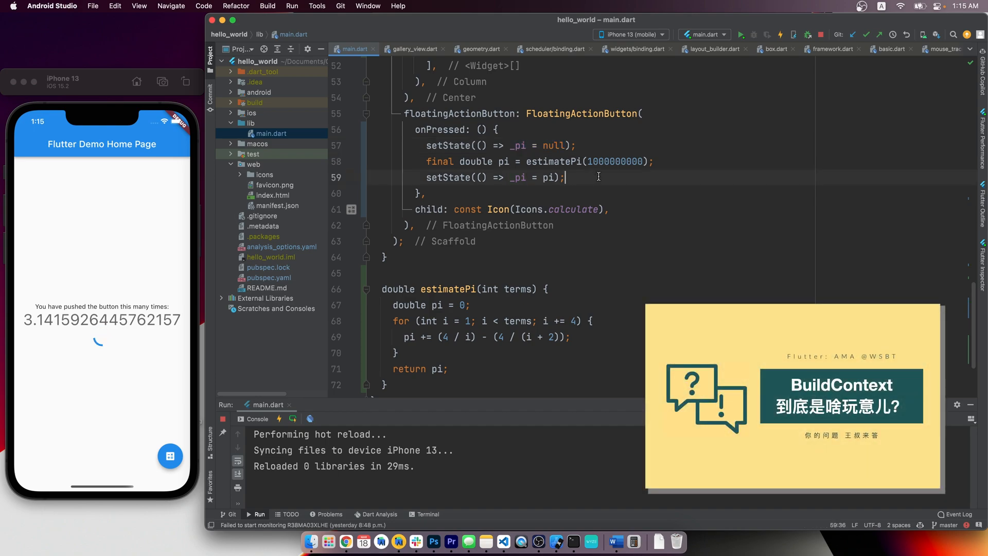
left_click(832, 48)
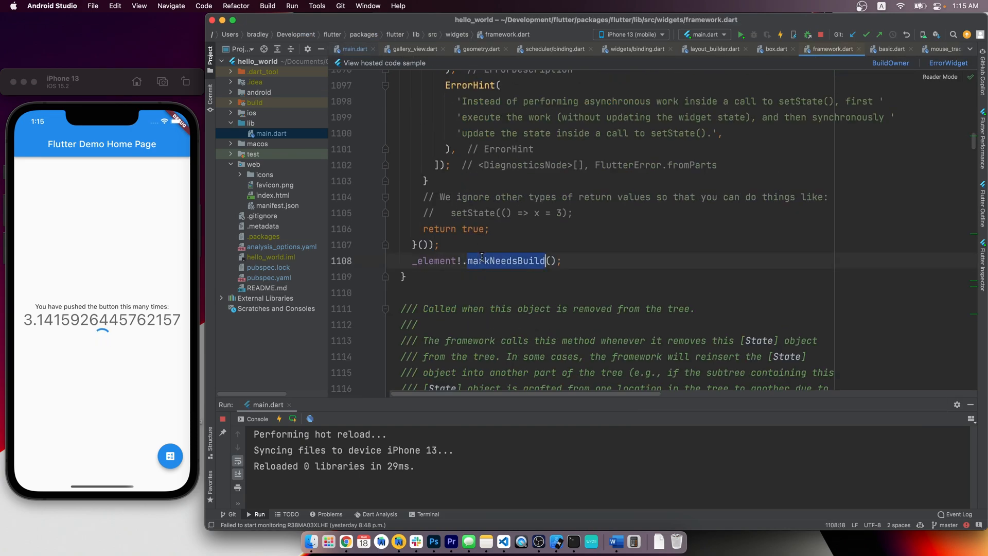
mouse_move(505, 260)
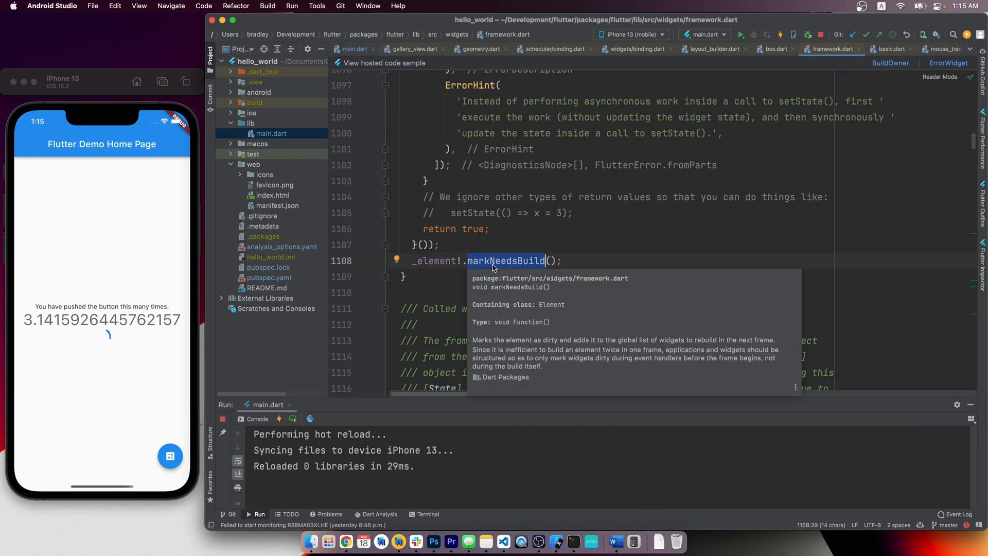
mouse_move(741, 347)
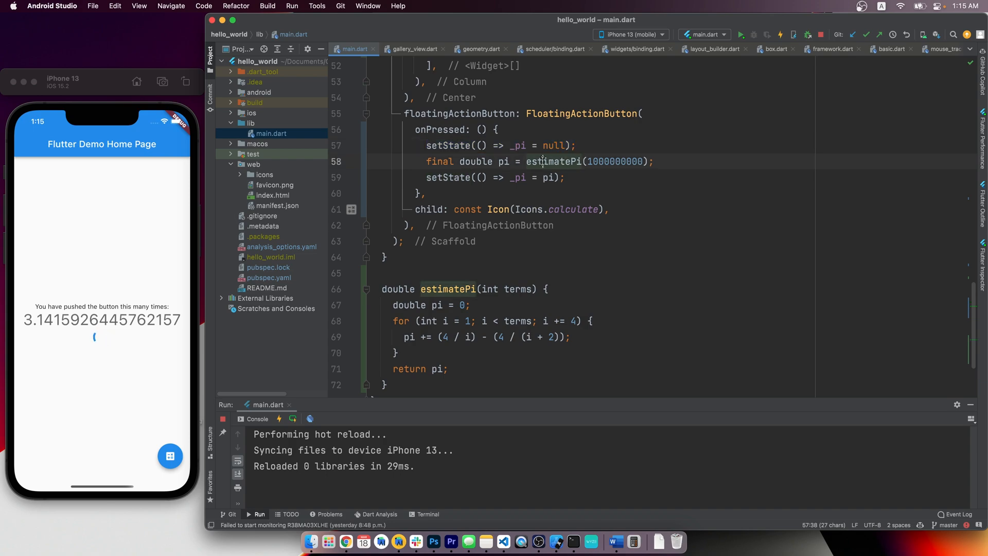
double_click(554, 162)
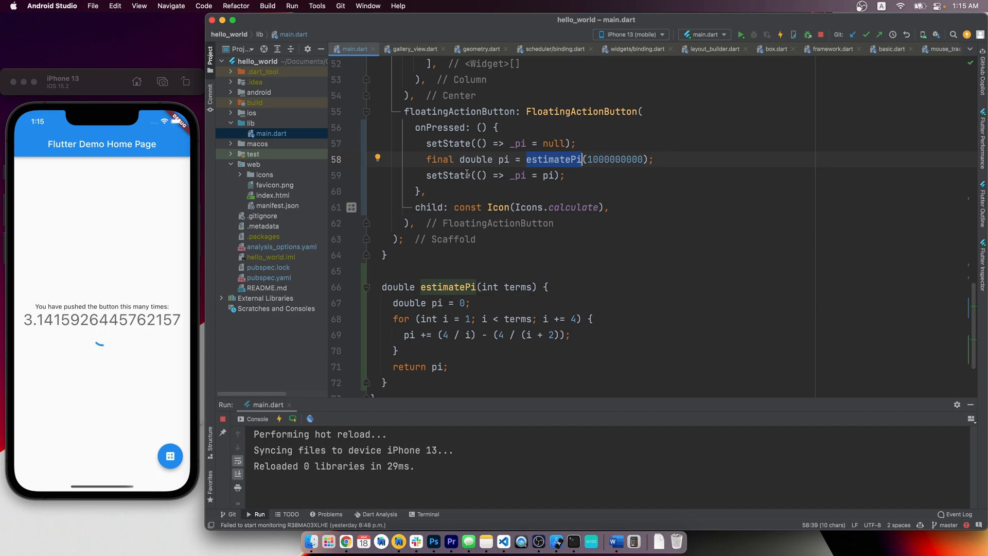
- Make onPressed async and await Future.delayed(const Duration(seconds: 1)) before estimatePi
left_click(568, 175)
type("async ")
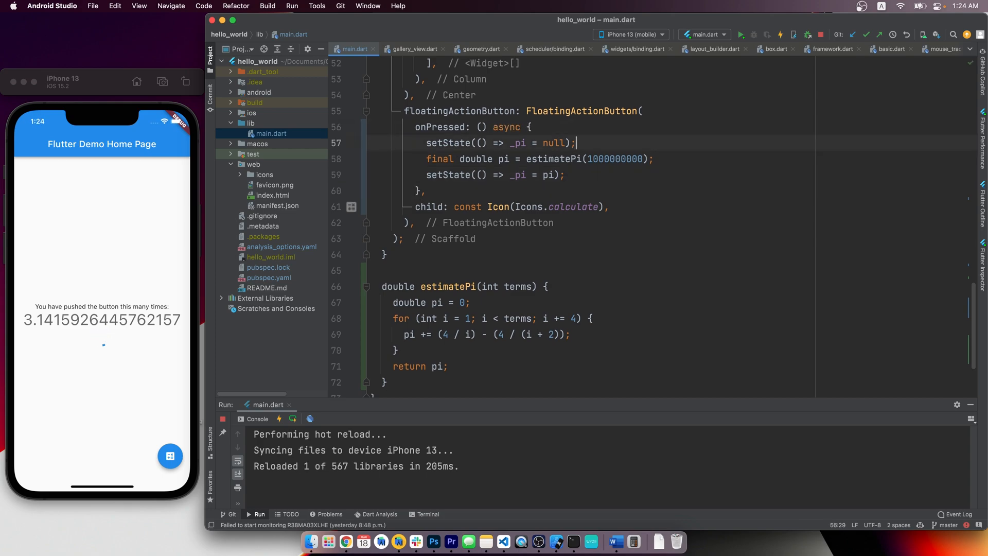
type("await Future.delayed(const Duration(seconds: 1));")
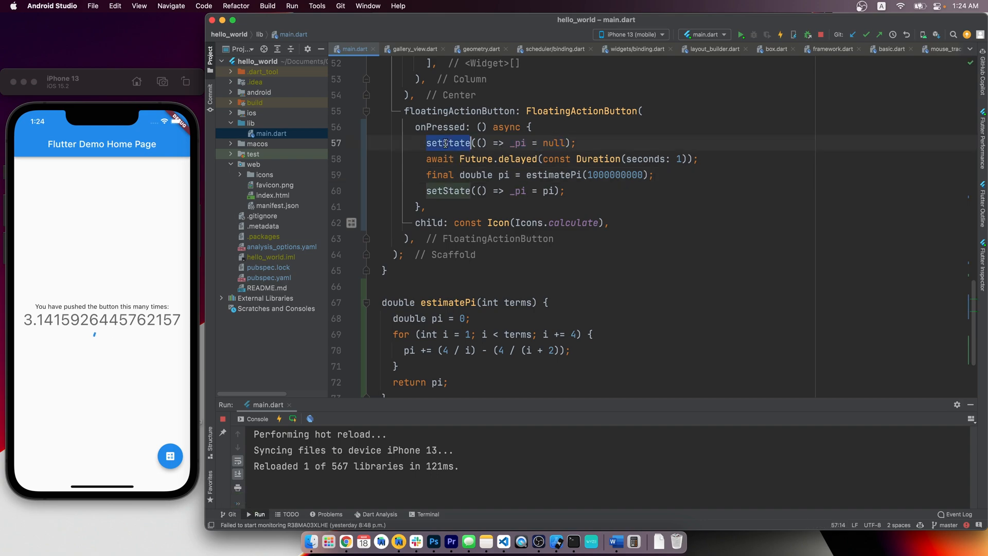
double_click(448, 142)
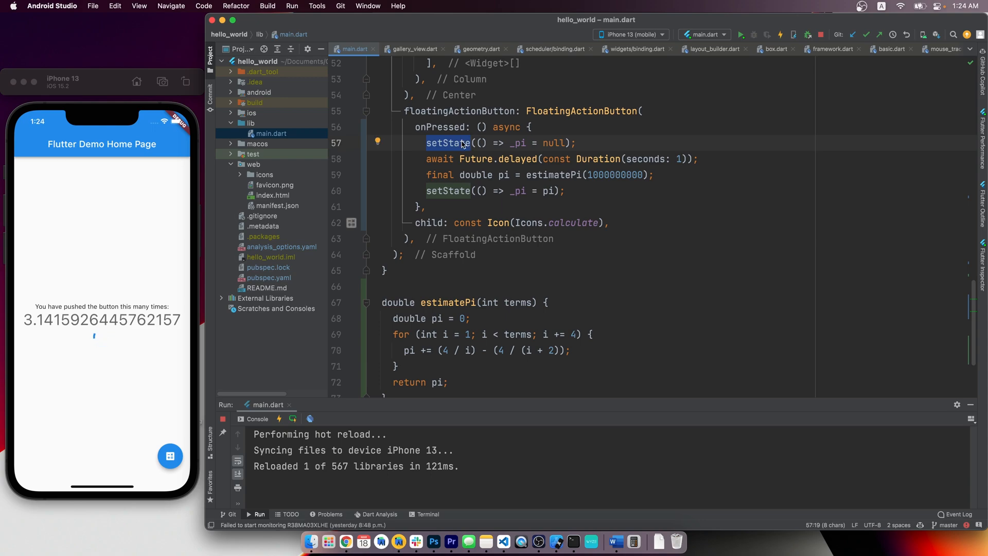
- Run the reloaded app's pi estimate repeatedly, getting 3.1415926445762157 again
left_click(170, 457)
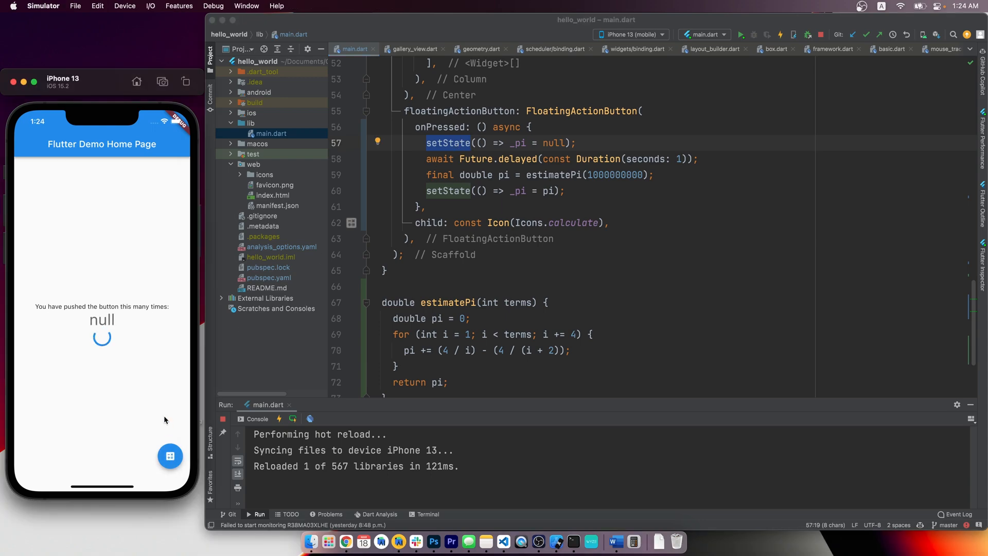
left_click(170, 456)
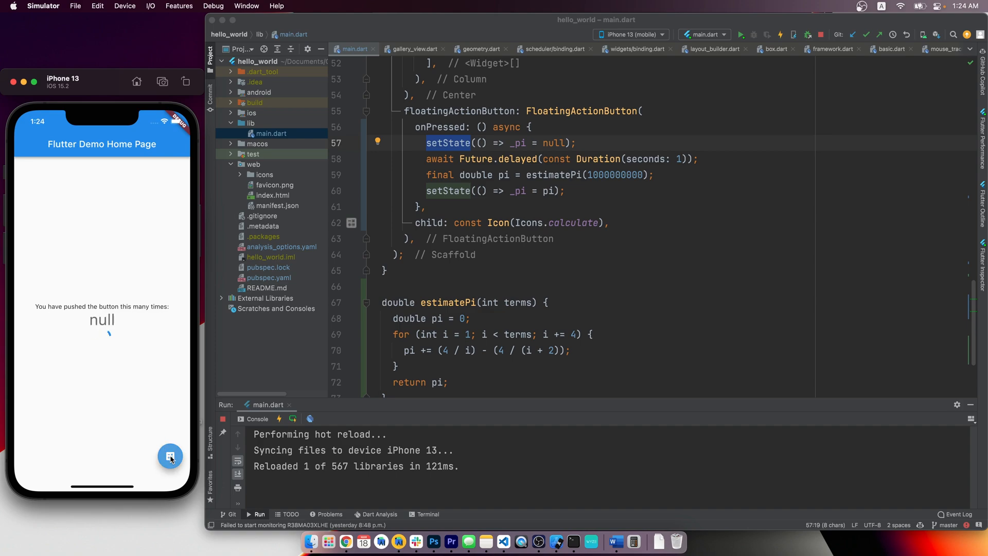
left_click(170, 456)
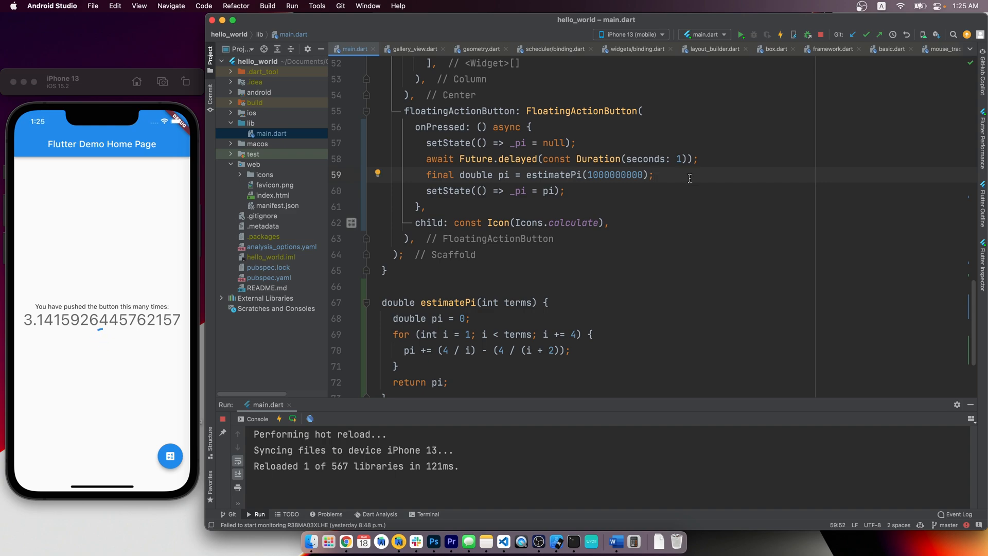
scroll("down", 3)
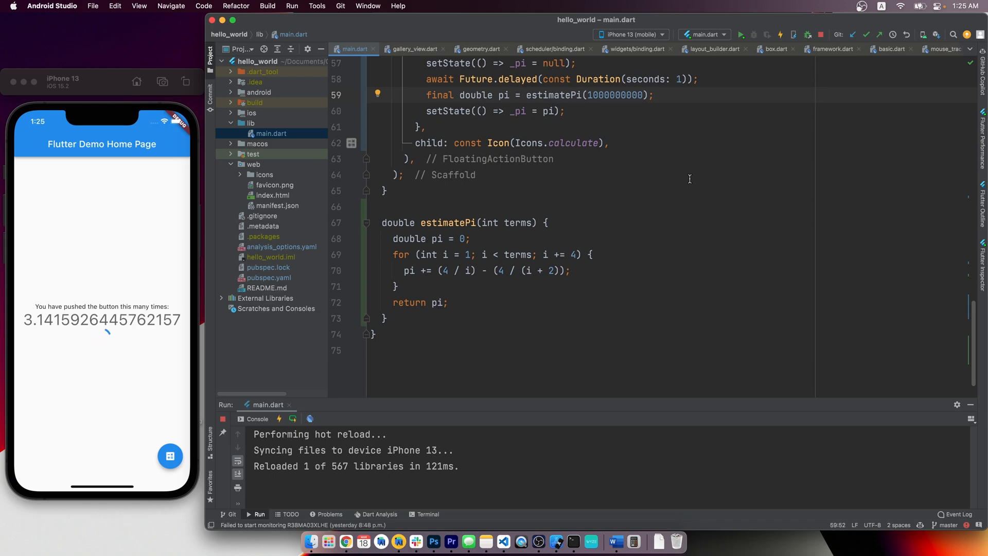
left_click(653, 95)
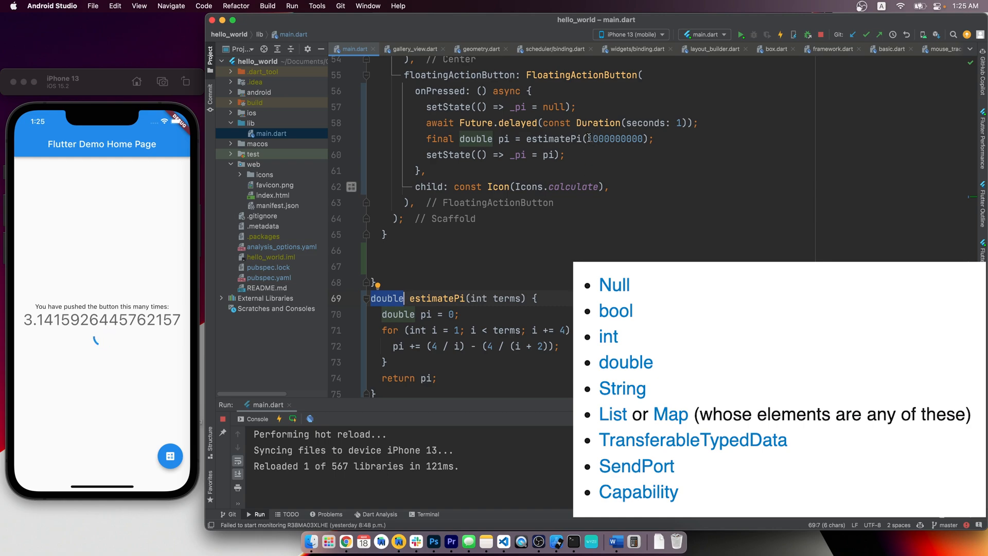
left_click(475, 139)
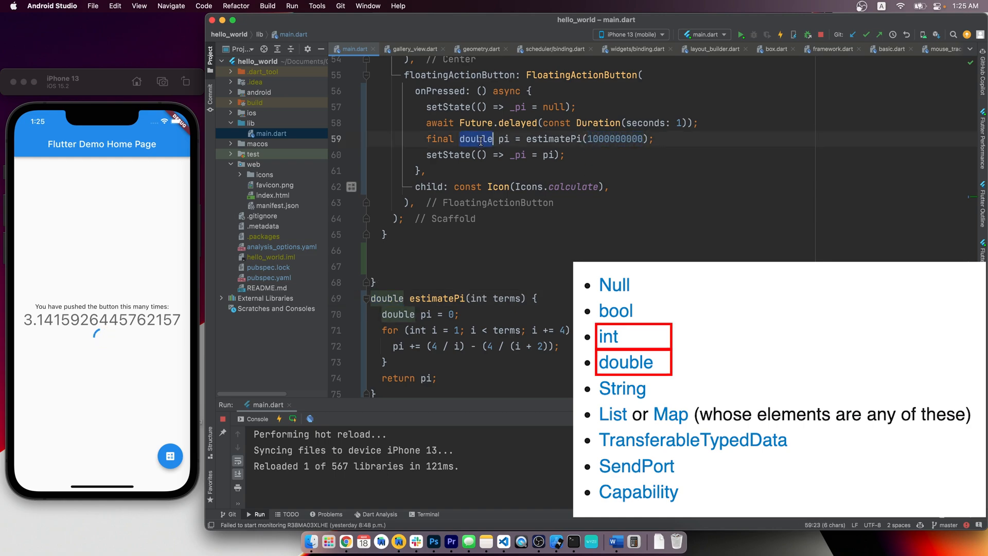
left_click(697, 138)
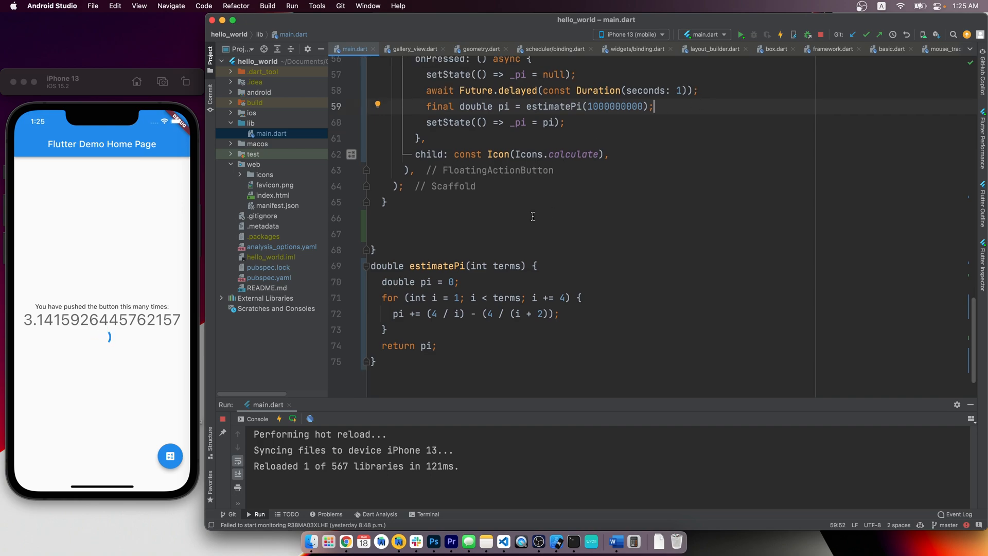
left_click(526, 106)
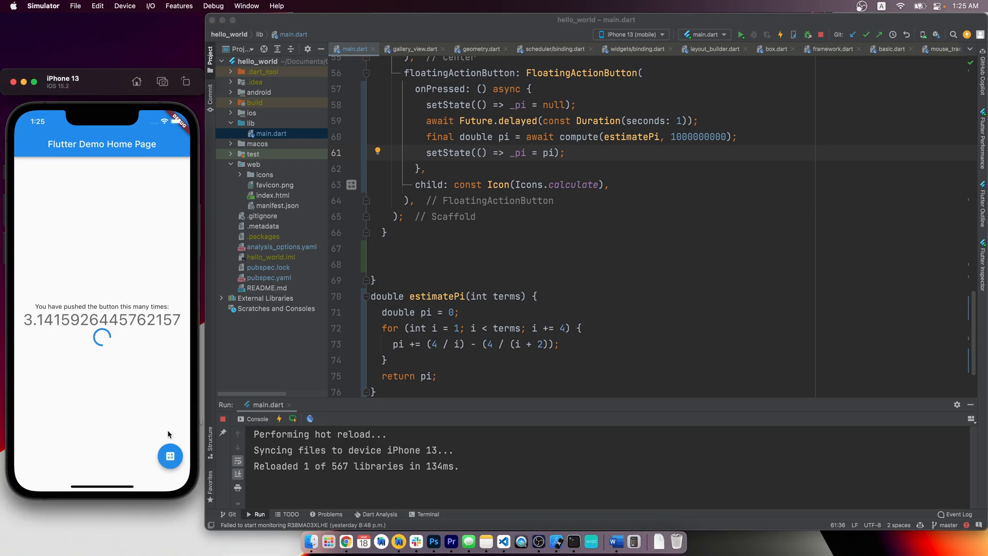
left_click(169, 456)
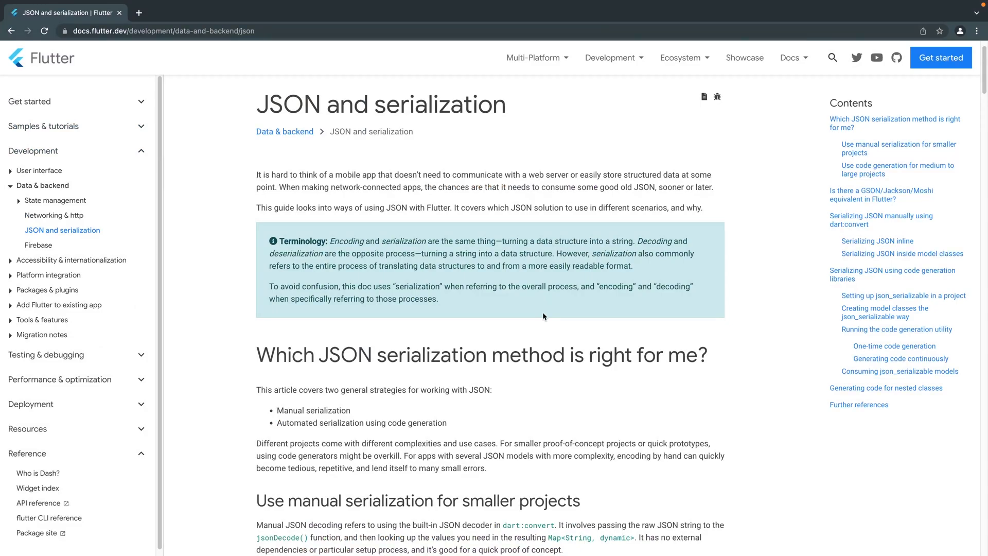
- Highlight 'serialization' in the Flutter JSON and serialization guide heading and read on
double_click(431, 354)
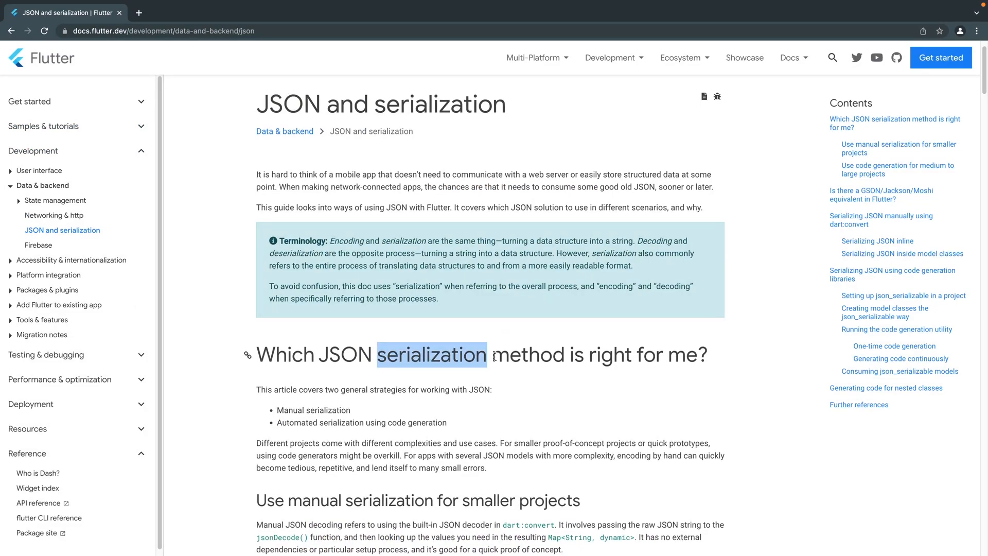
scroll("down", 3)
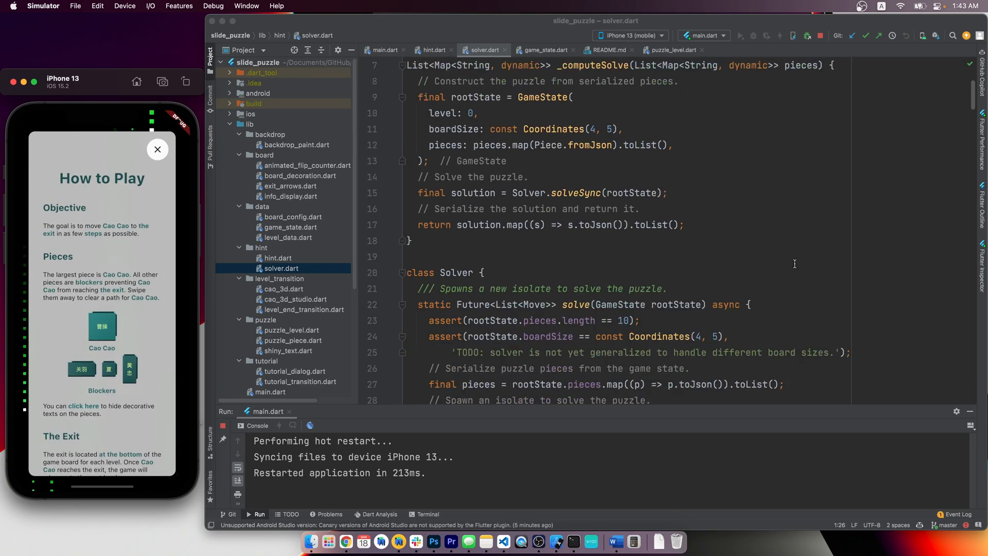
double_click(608, 230)
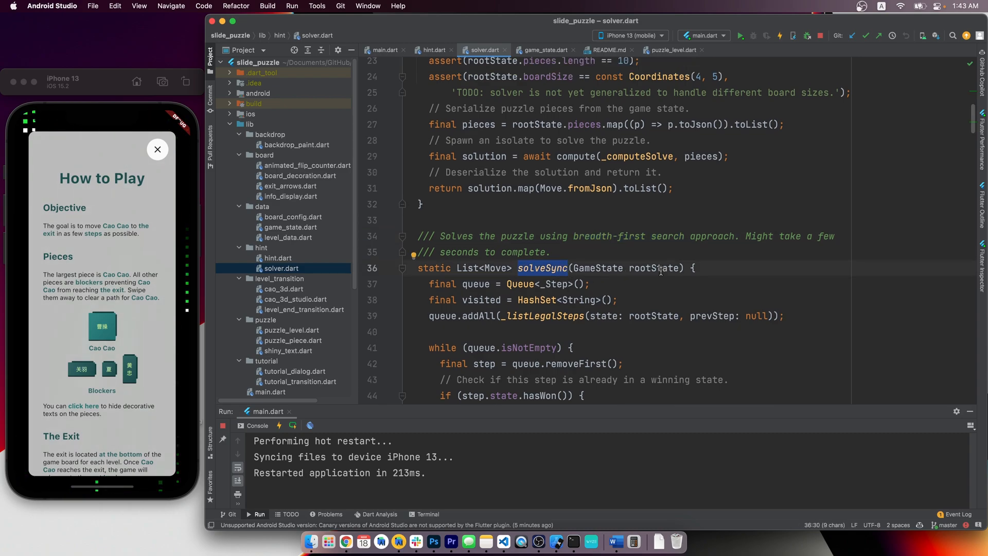
left_click(157, 149)
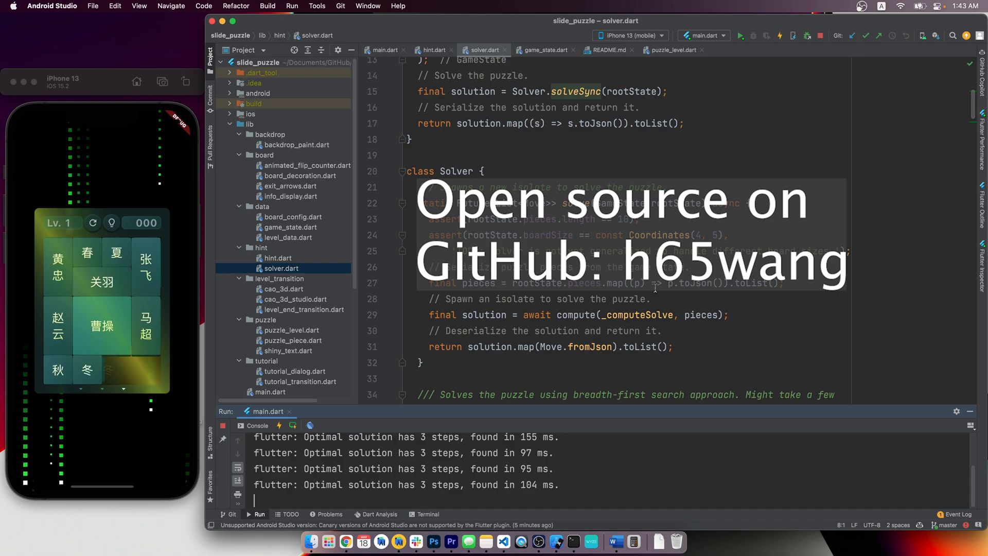
scroll("up", 3)
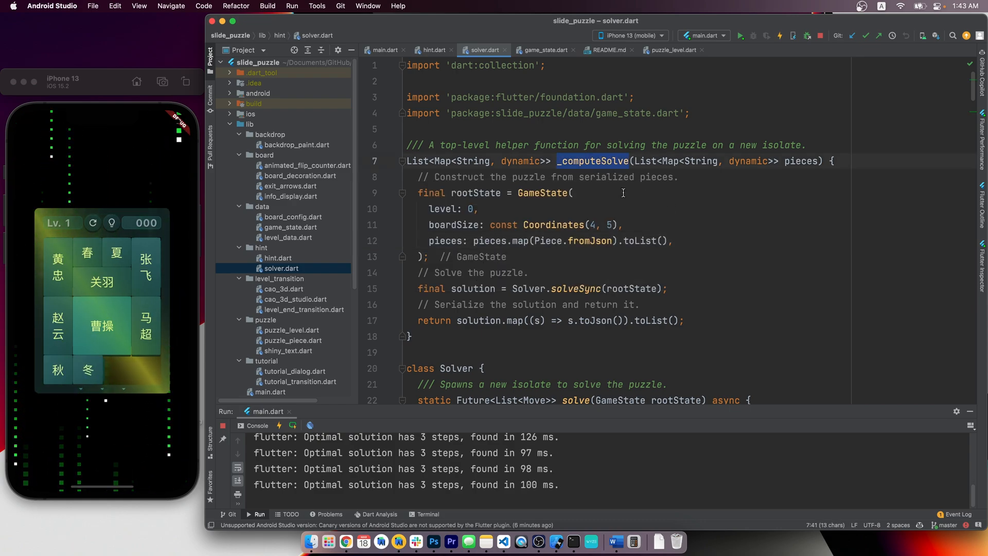
scroll("down", 3)
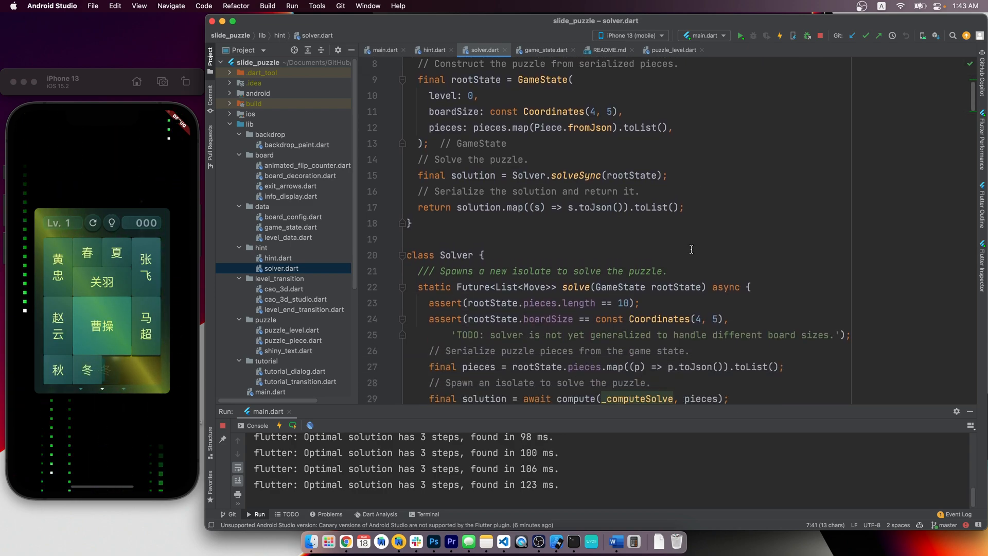
scroll("down", 3)
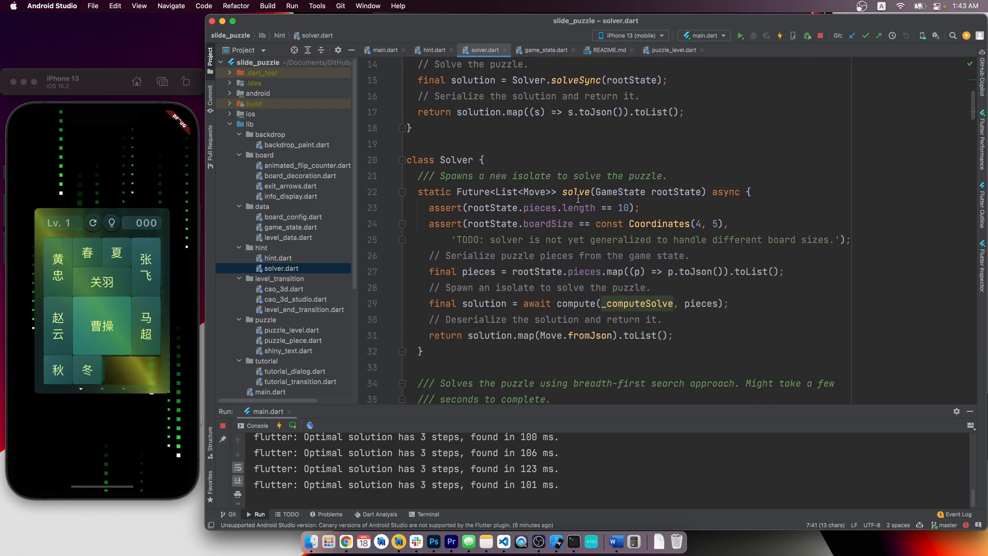
double_click(619, 191)
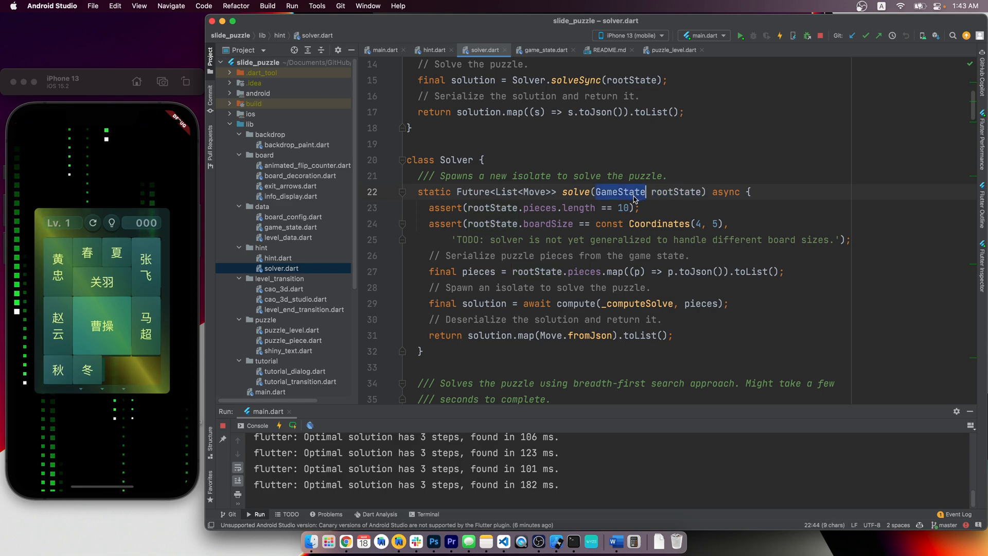
left_click(553, 191)
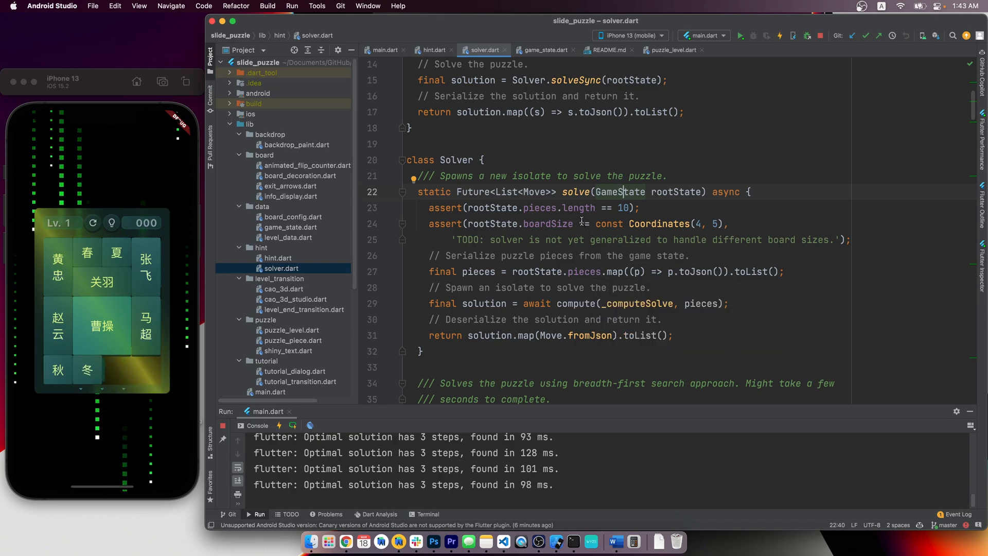
- Review the Move class's JSON conversion and the compute call in Solver.solve
scroll("down", 3)
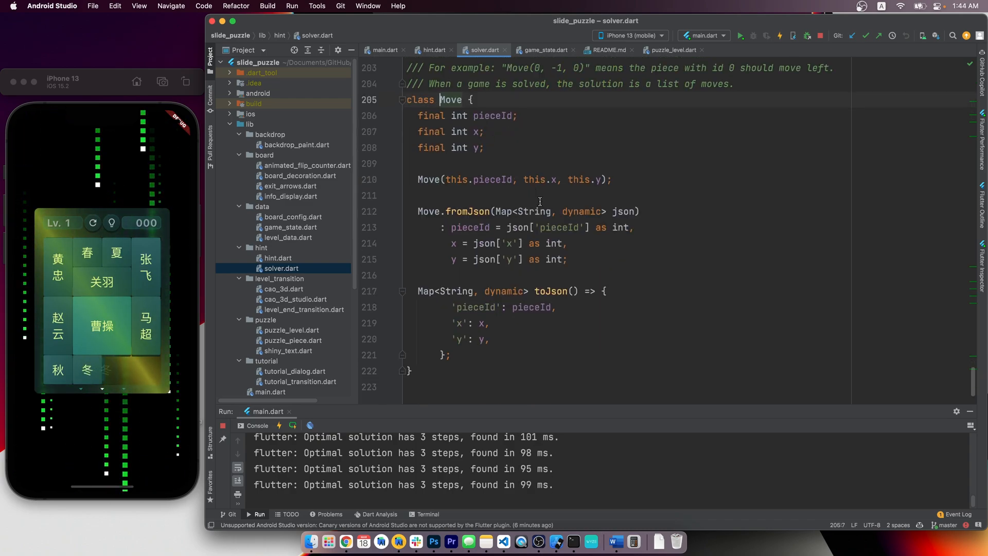
double_click(469, 211)
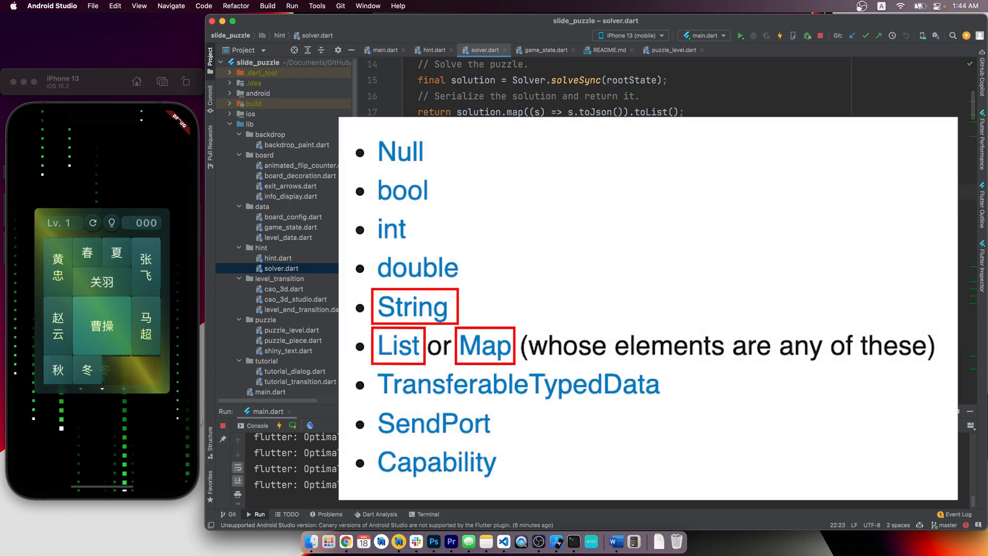
left_click(391, 229)
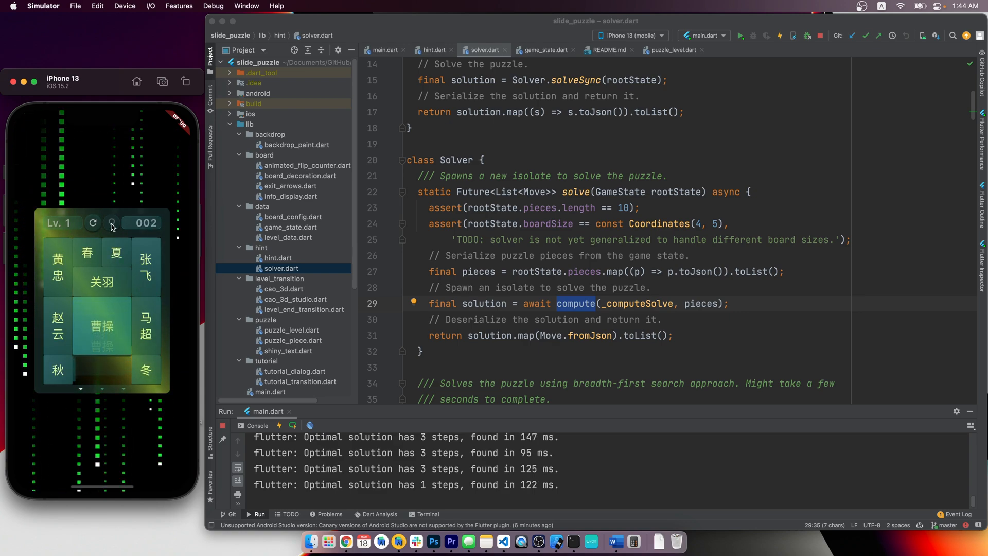
- Request solver hint moves in the puzzle until it advances to Level 2
left_click(111, 222)
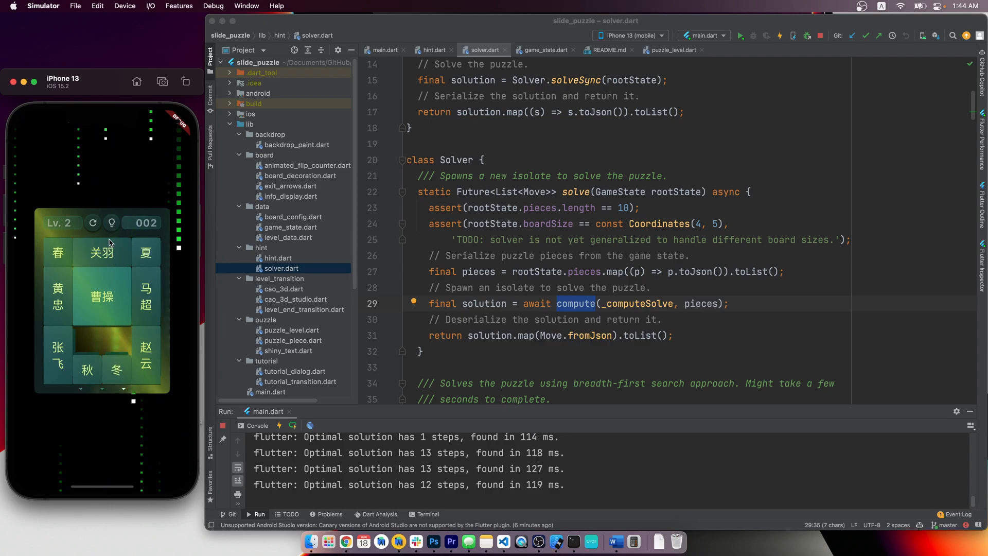
left_click(111, 222)
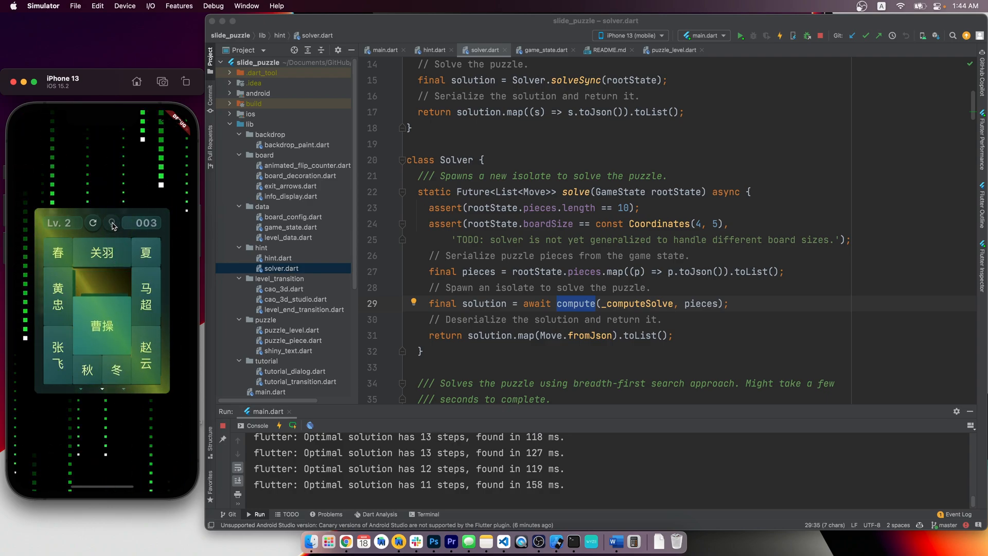